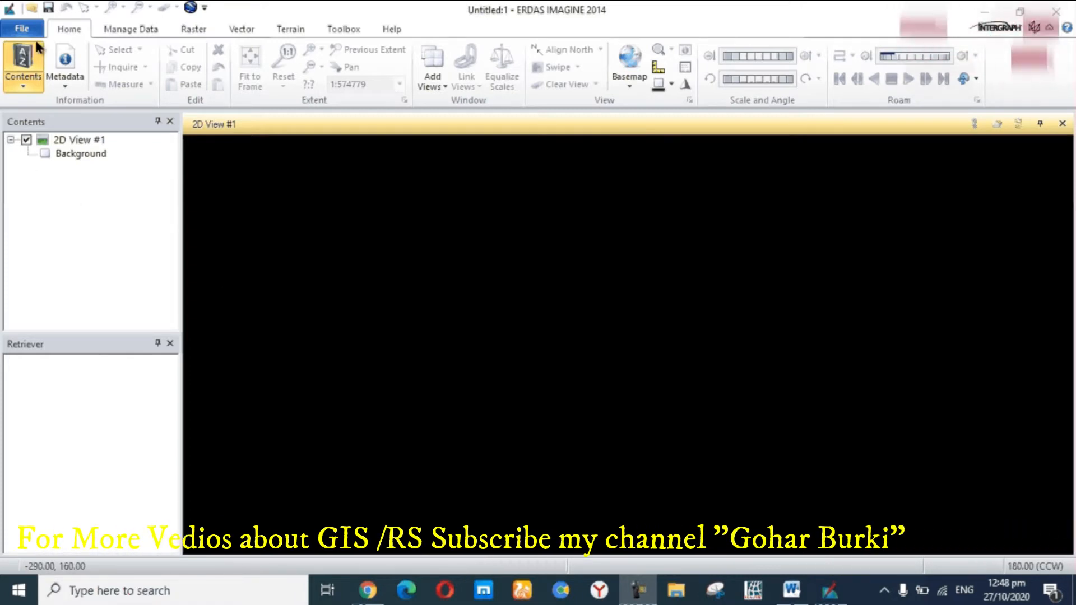
Open unsupervised.img from the eradasclasswork folder as a raster layer, filtering to IMAGINE Image files
click(26, 29)
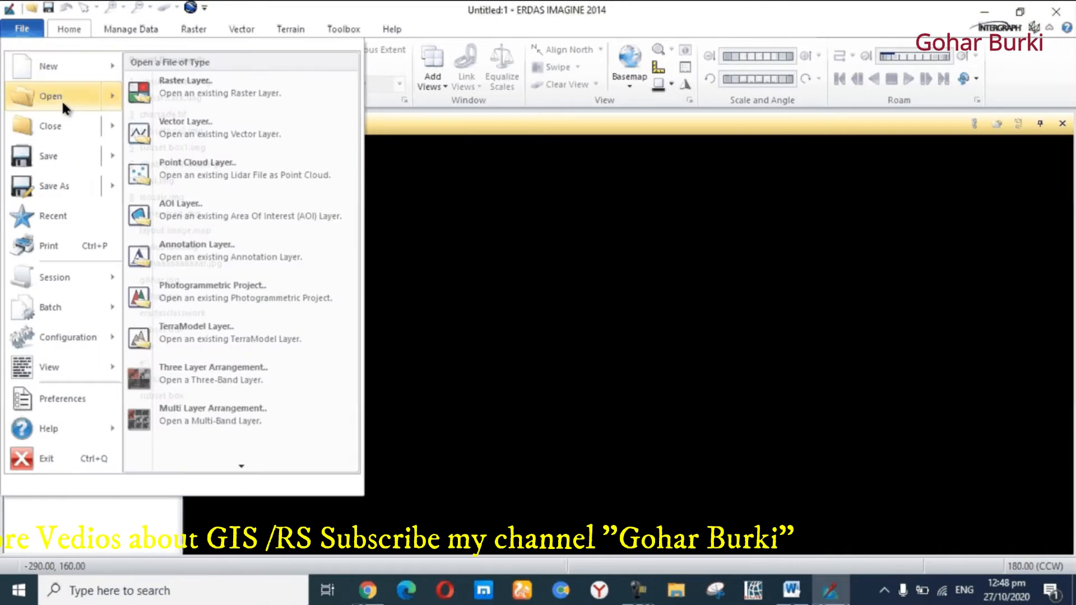
click(185, 87)
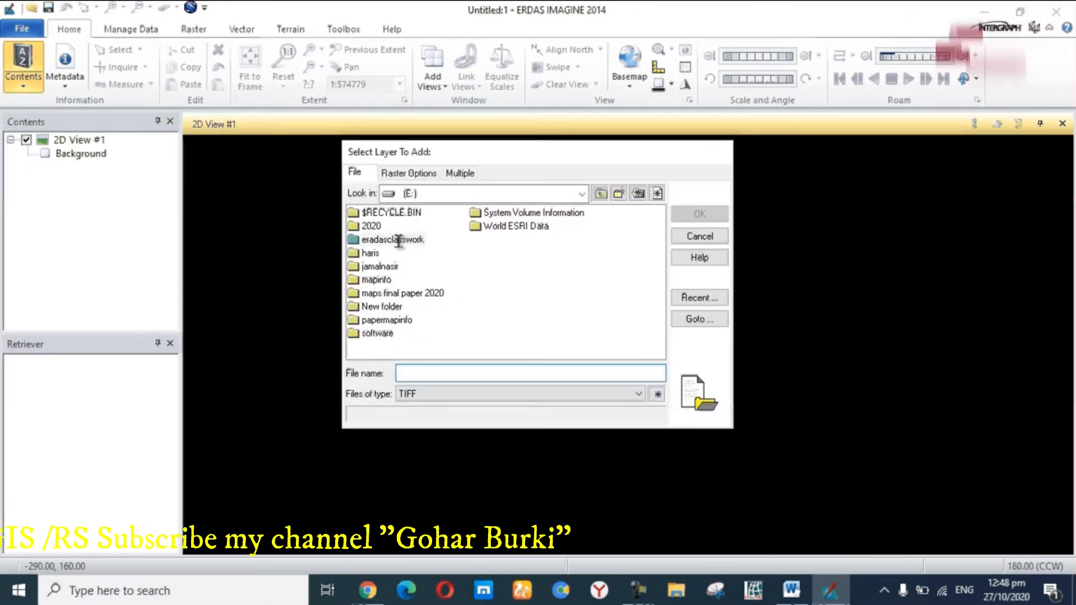
double_click(393, 239)
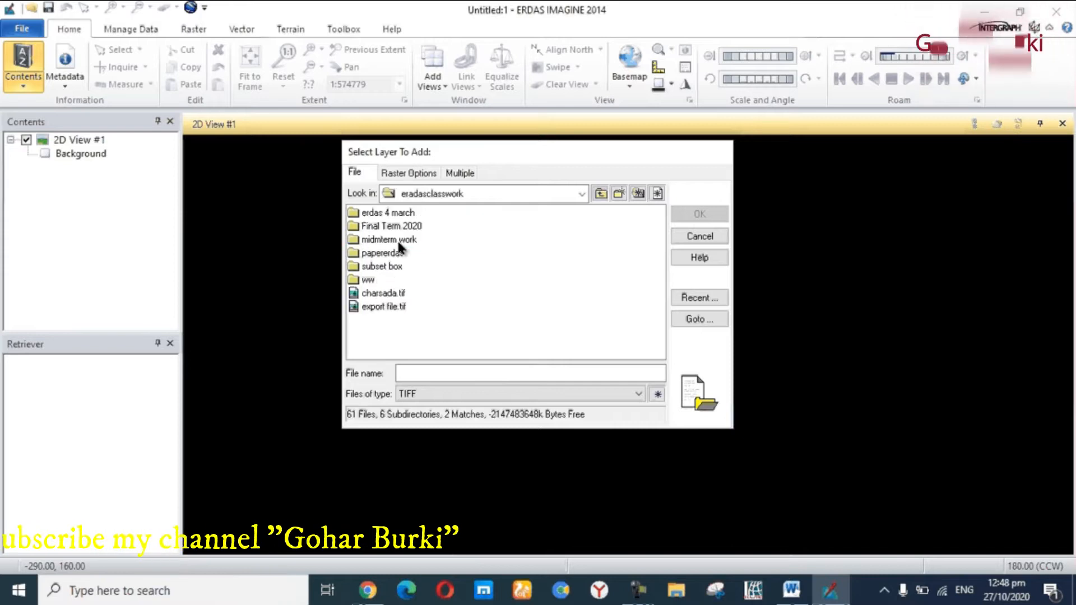
click(635, 394)
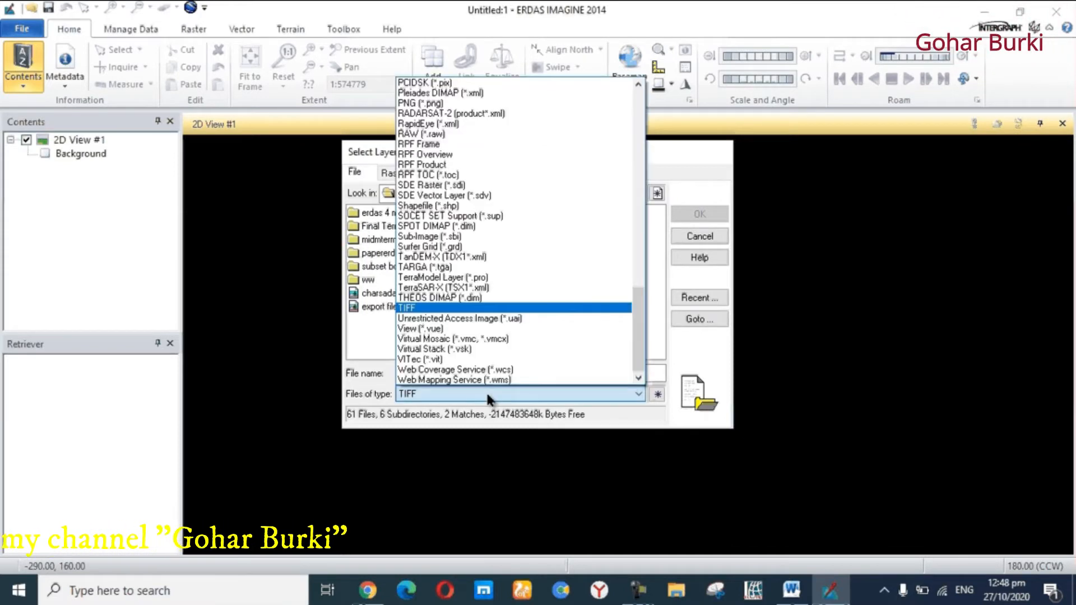
click(438, 83)
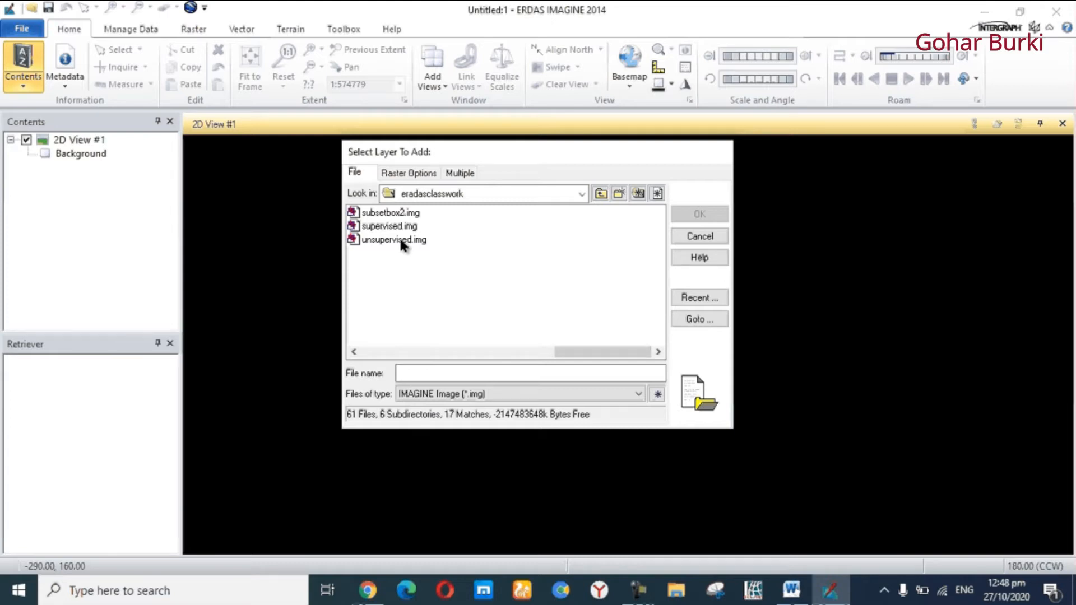
double_click(393, 240)
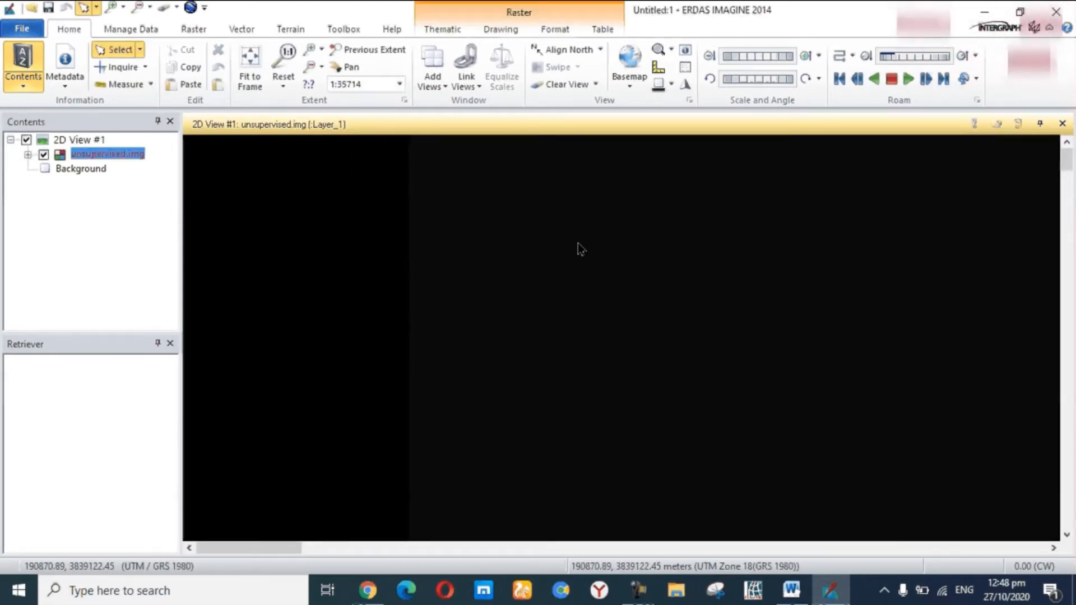
Fit the full unsupervised classification image, with all its classes, into the 2D View
click(251, 63)
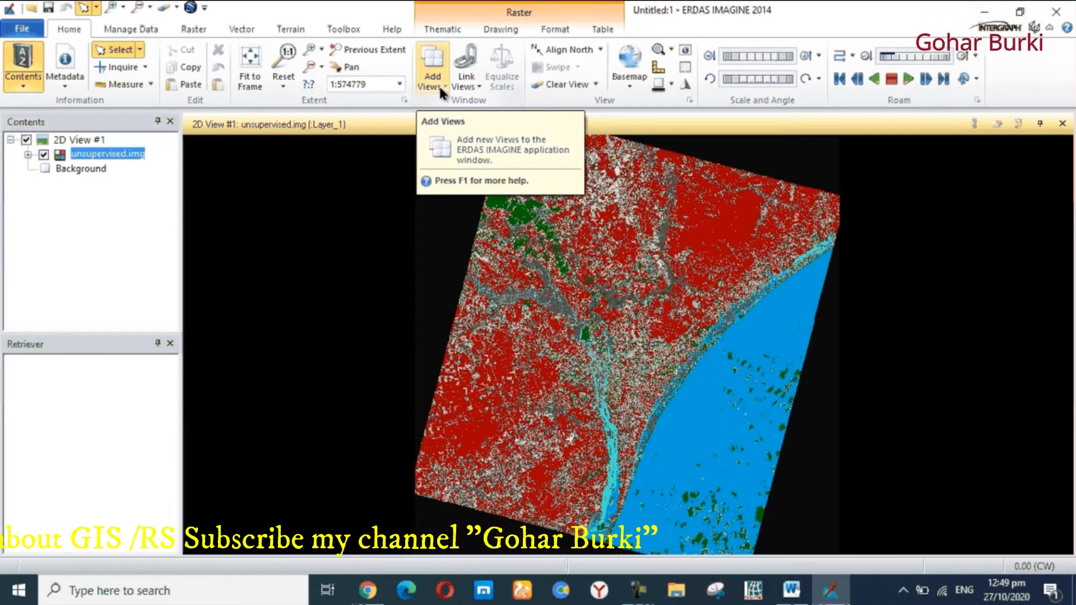
Add a new blank Map View from the Add Views options
click(432, 64)
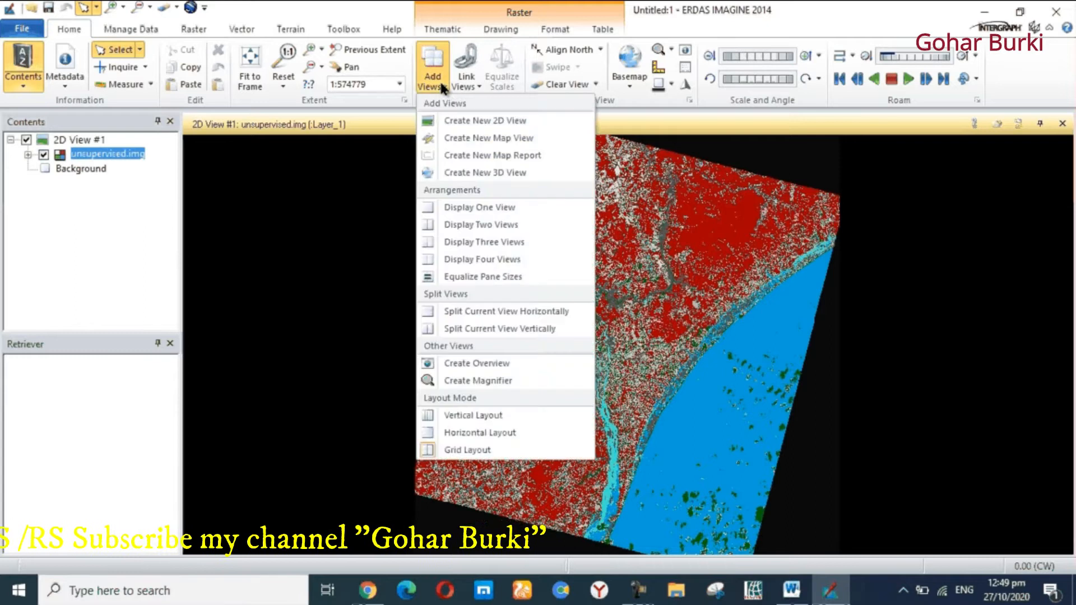
mouse_move(466, 147)
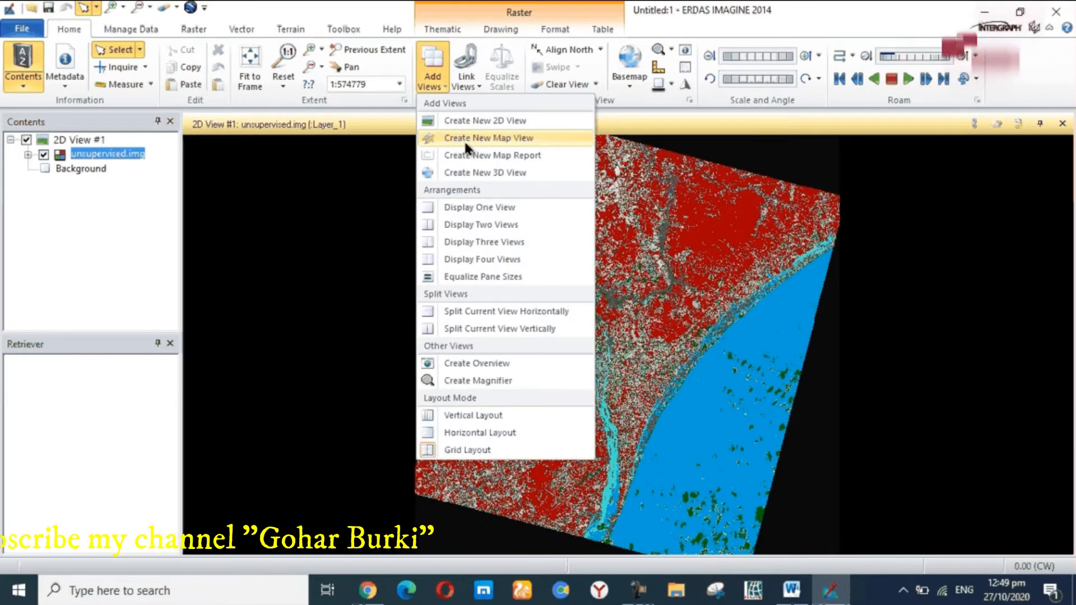
mouse_move(504, 141)
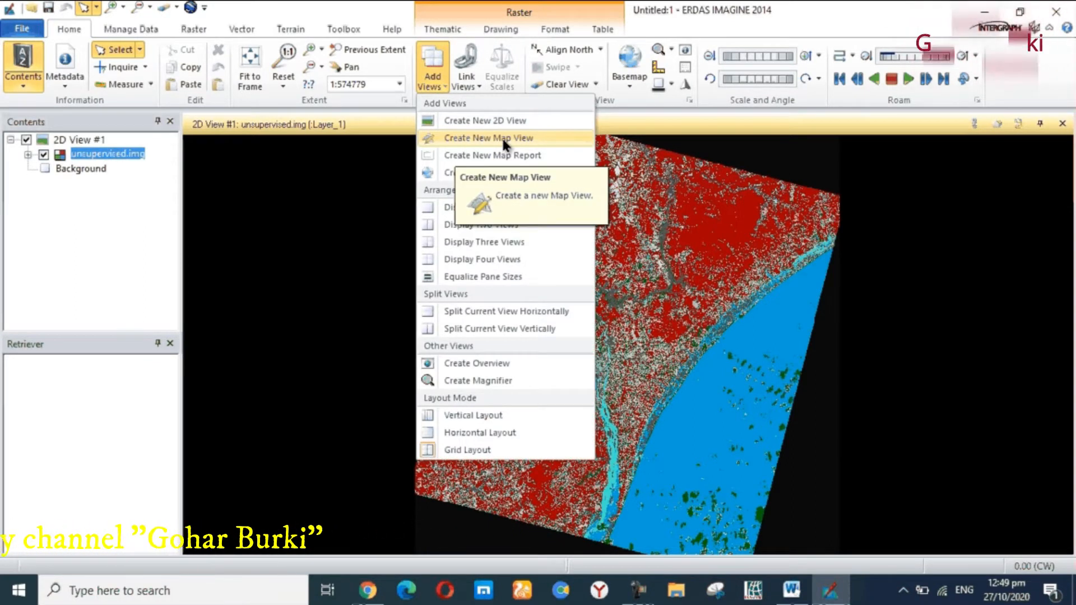
click(488, 138)
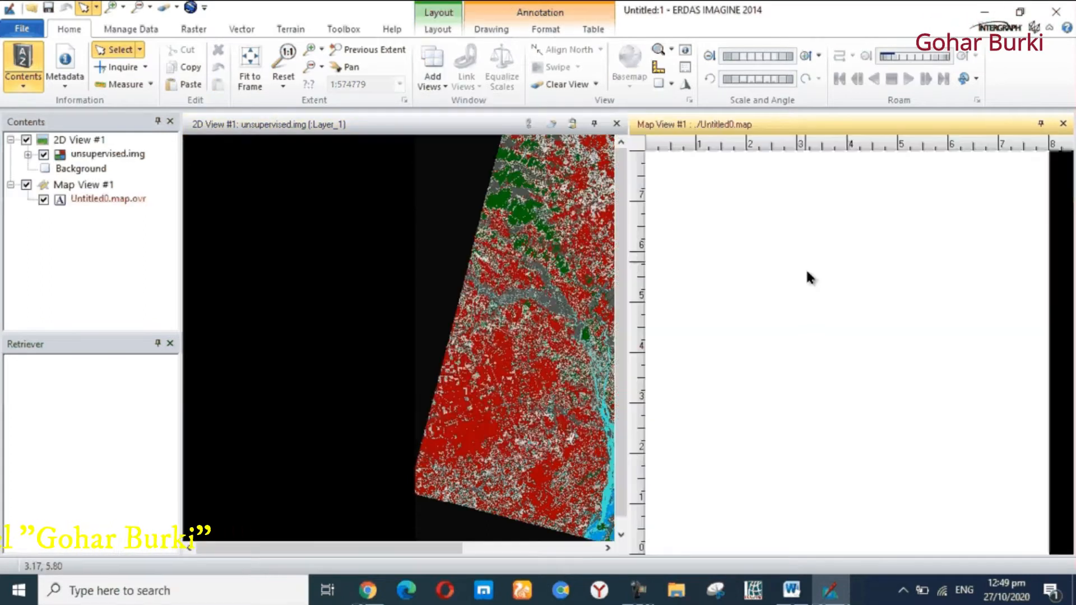
mouse_move(722, 223)
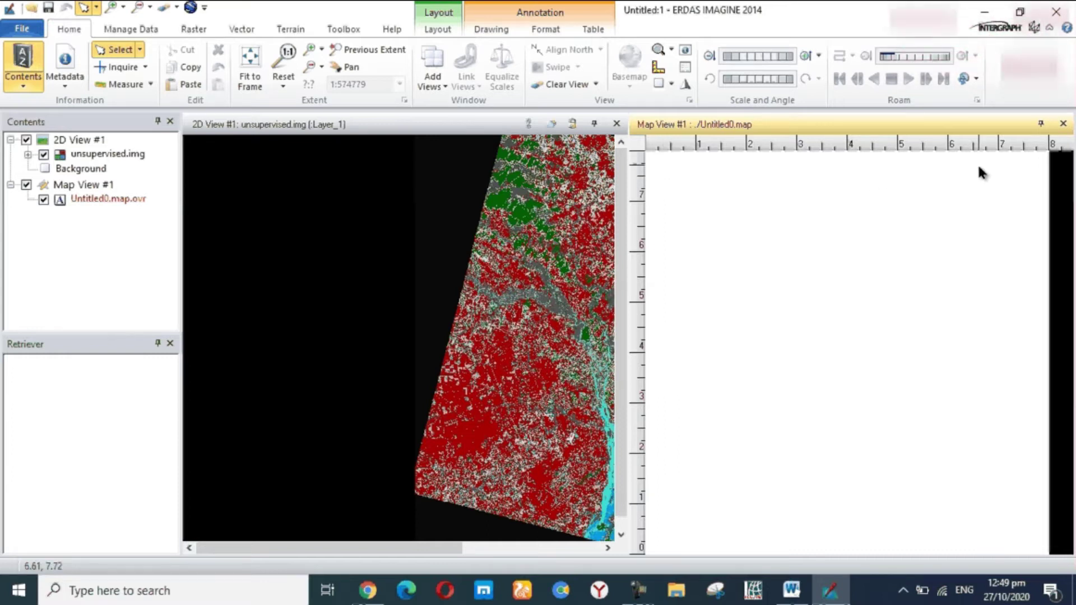
mouse_move(616, 127)
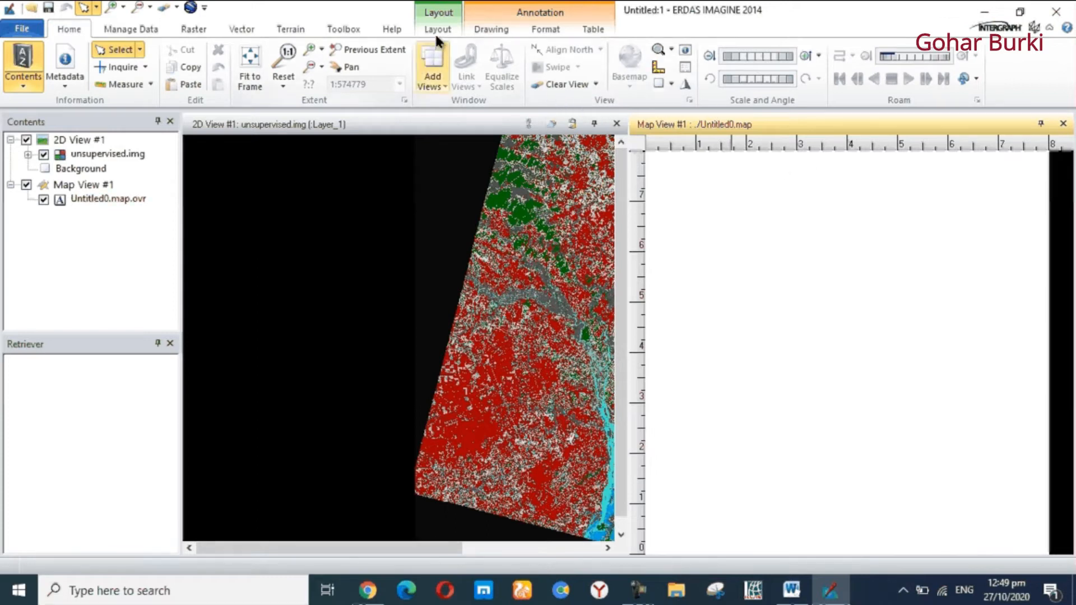
Switch to the Layout tab to show map element and template tools
click(438, 30)
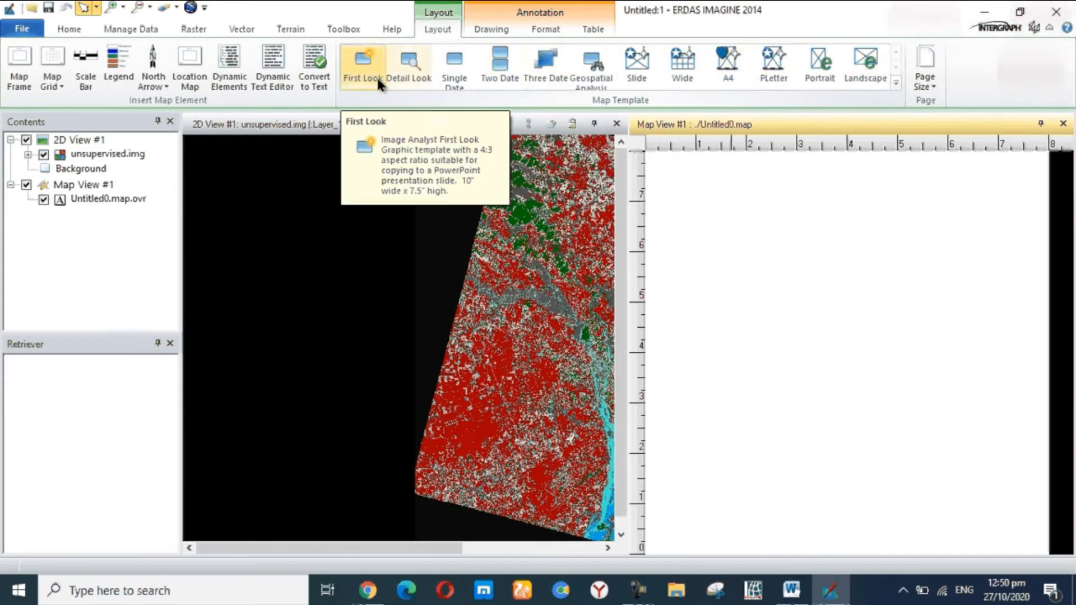
mouse_move(345, 98)
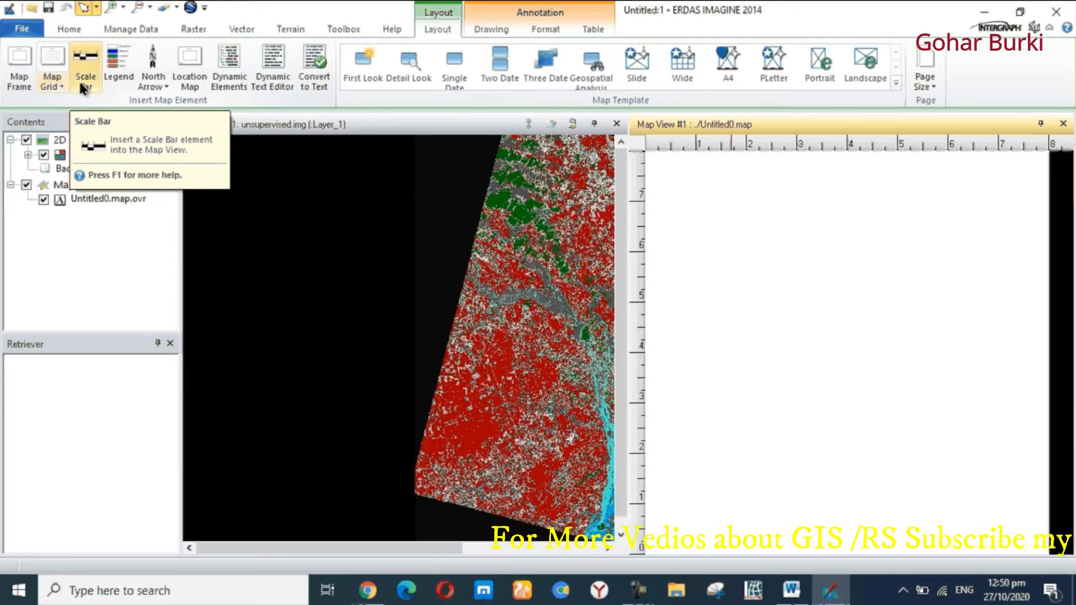
mouse_move(152, 67)
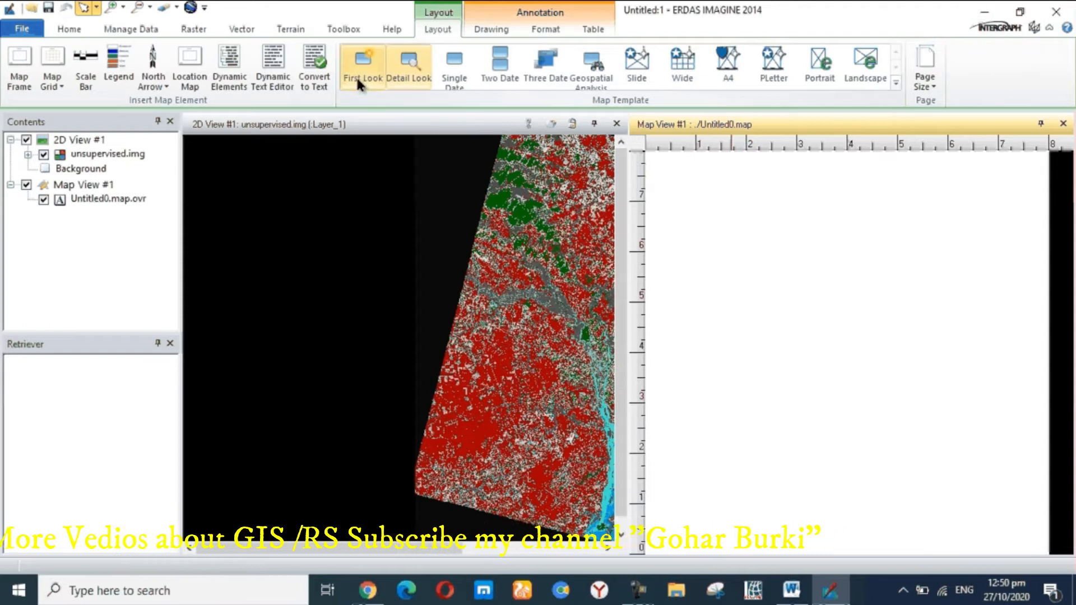
mouse_move(929, 92)
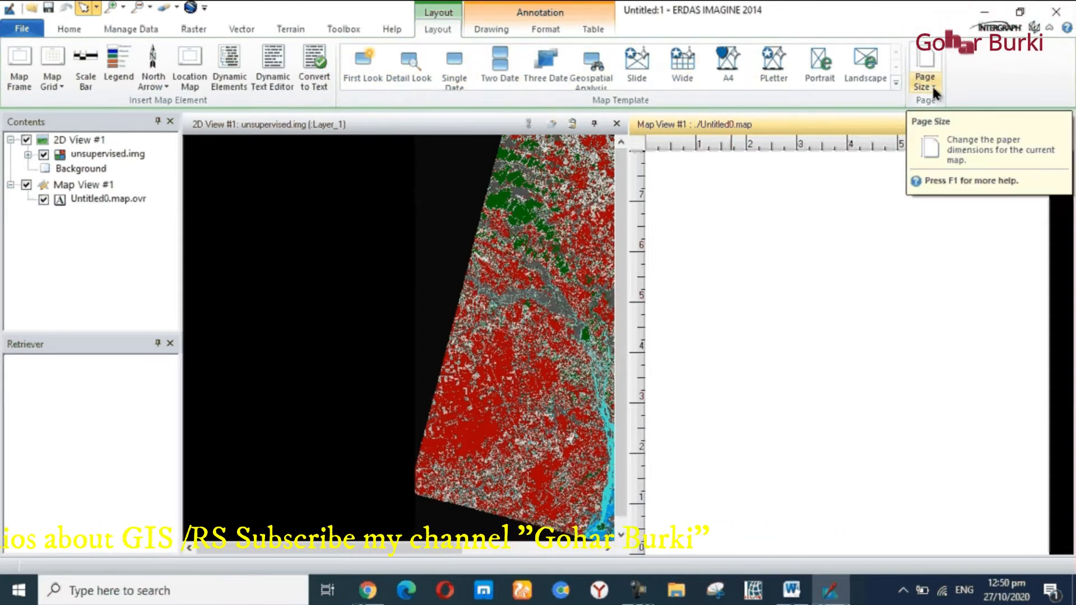
Show the Page Size list with US, metric and screen paper sizes
click(927, 78)
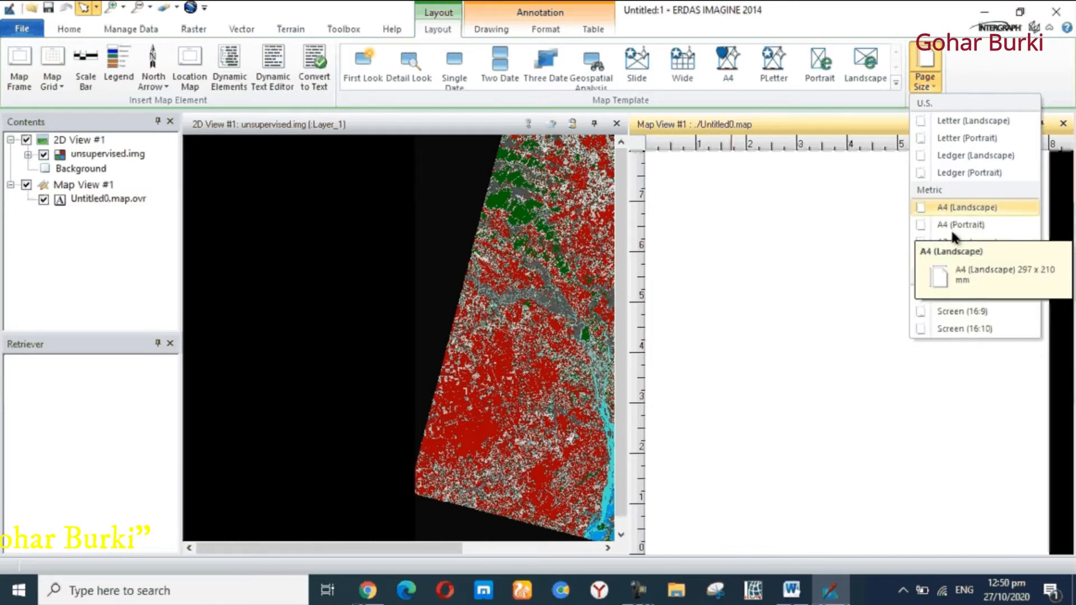
mouse_move(950, 171)
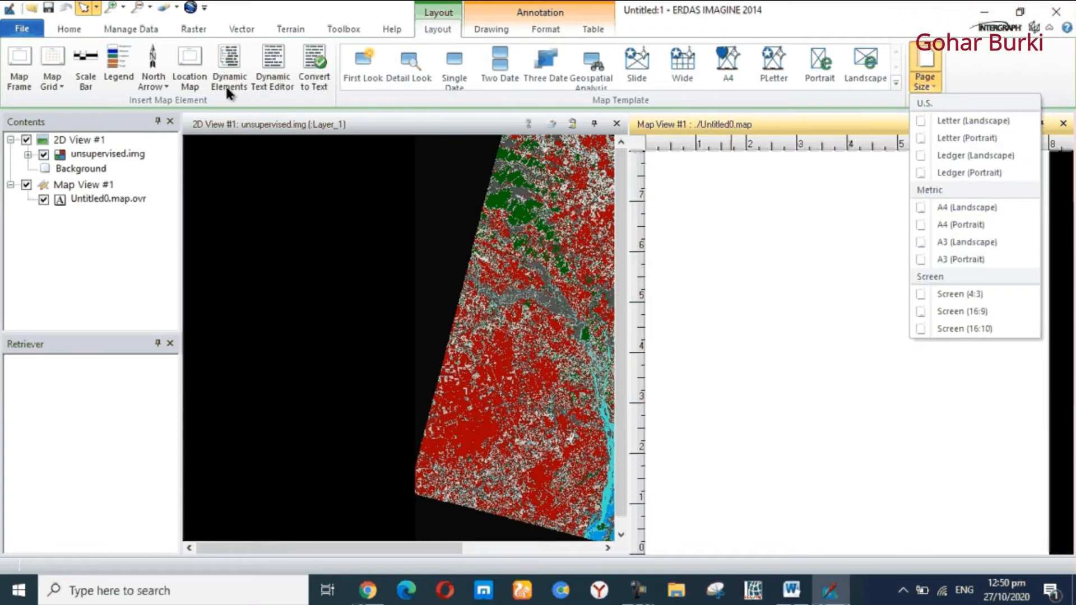
mouse_move(397, 99)
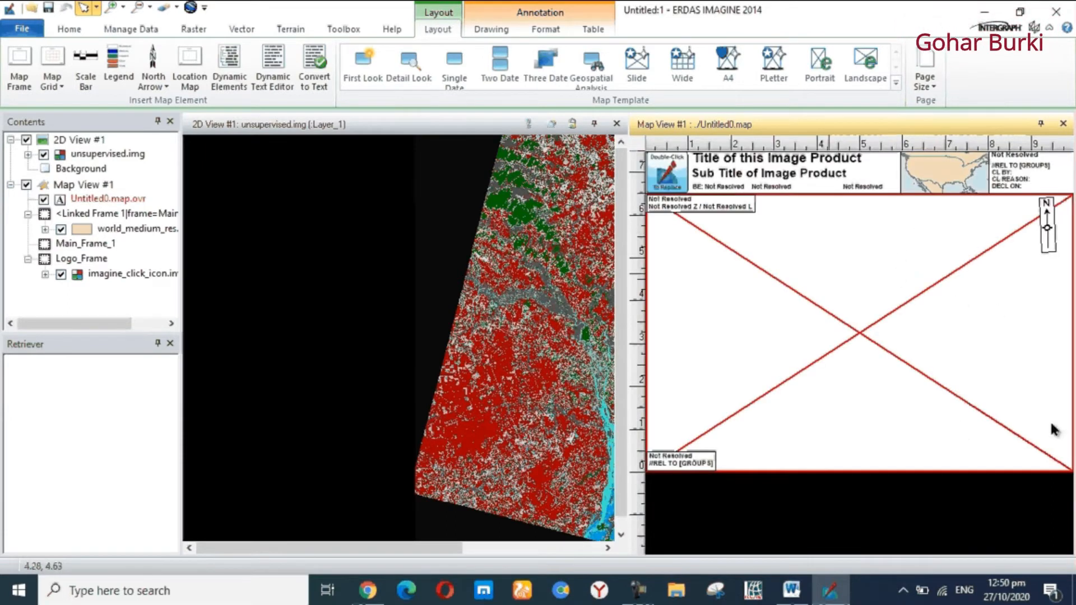
mouse_move(1056, 412)
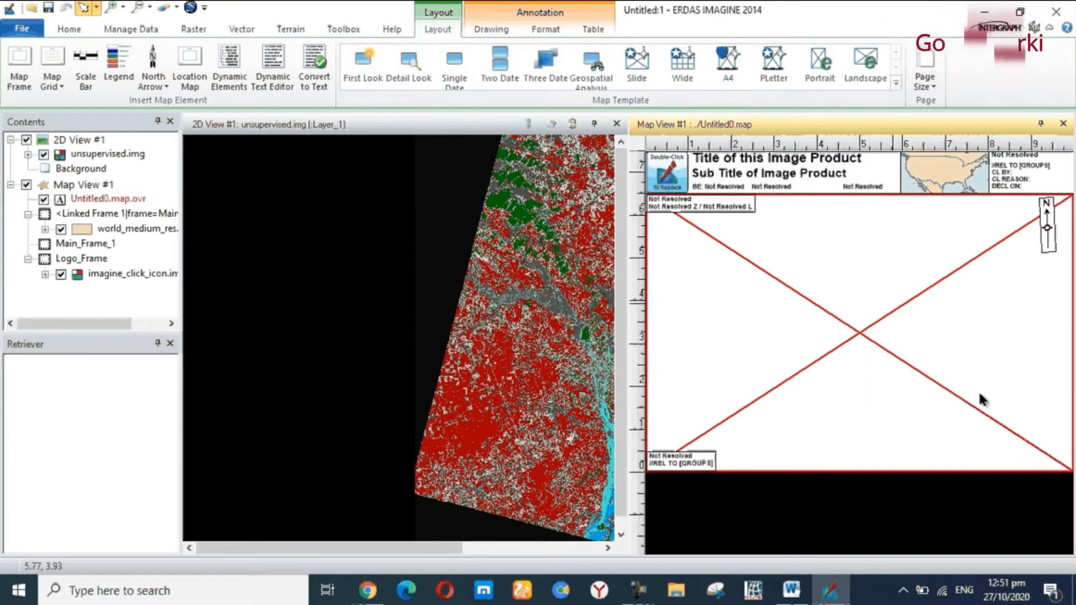
mouse_move(847, 397)
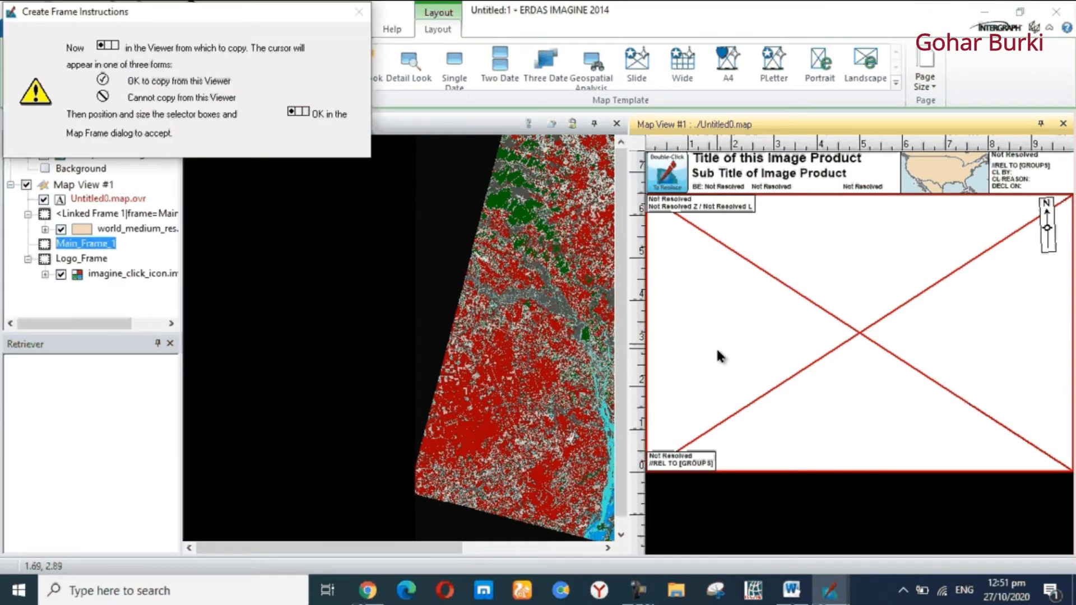
mouse_move(798, 304)
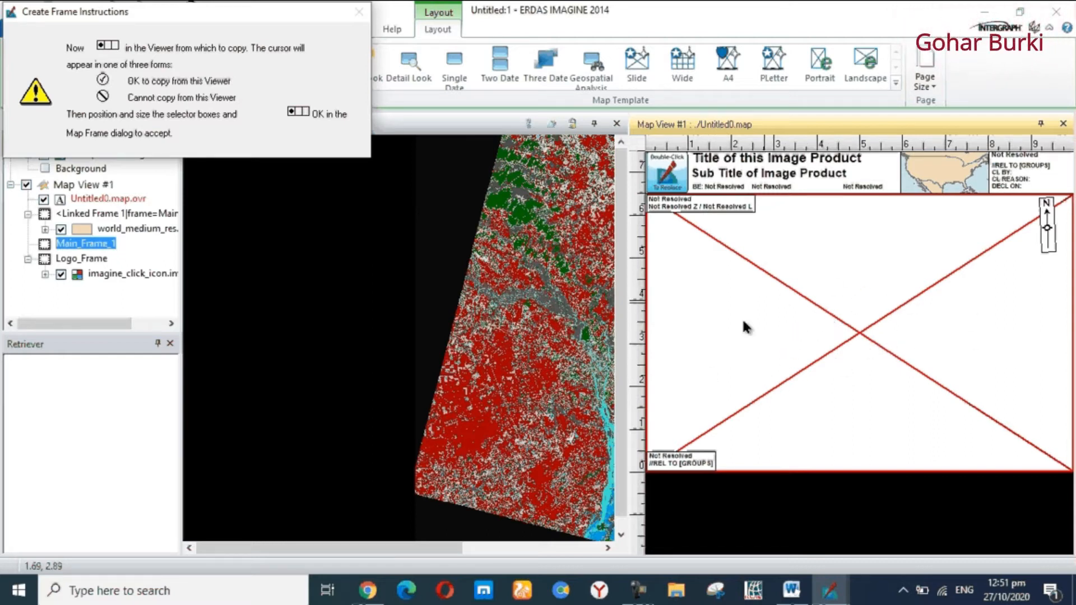
mouse_move(787, 358)
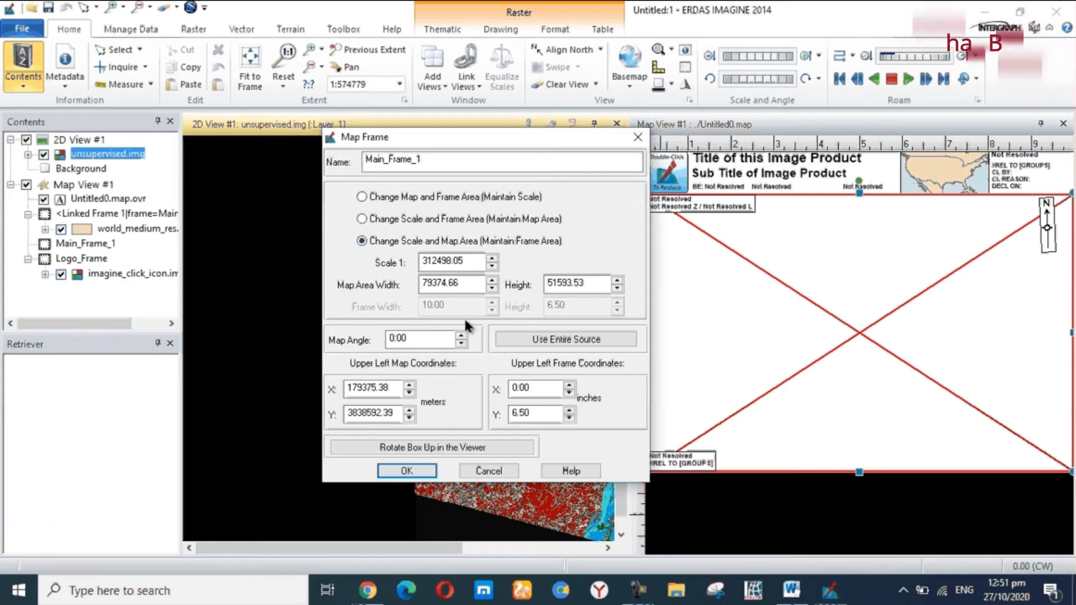
mouse_move(492, 348)
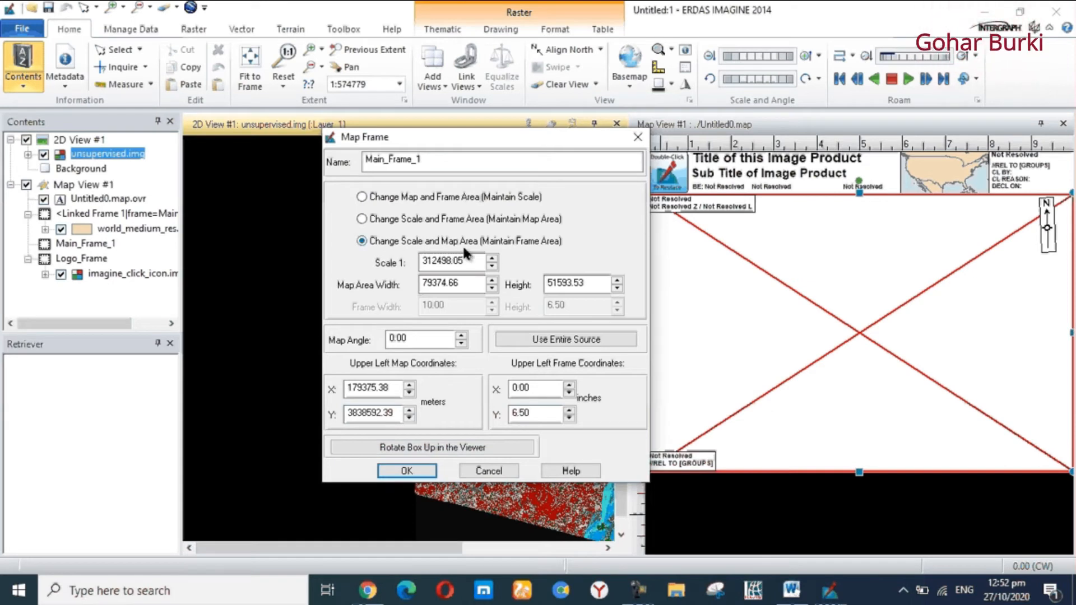
mouse_move(516, 256)
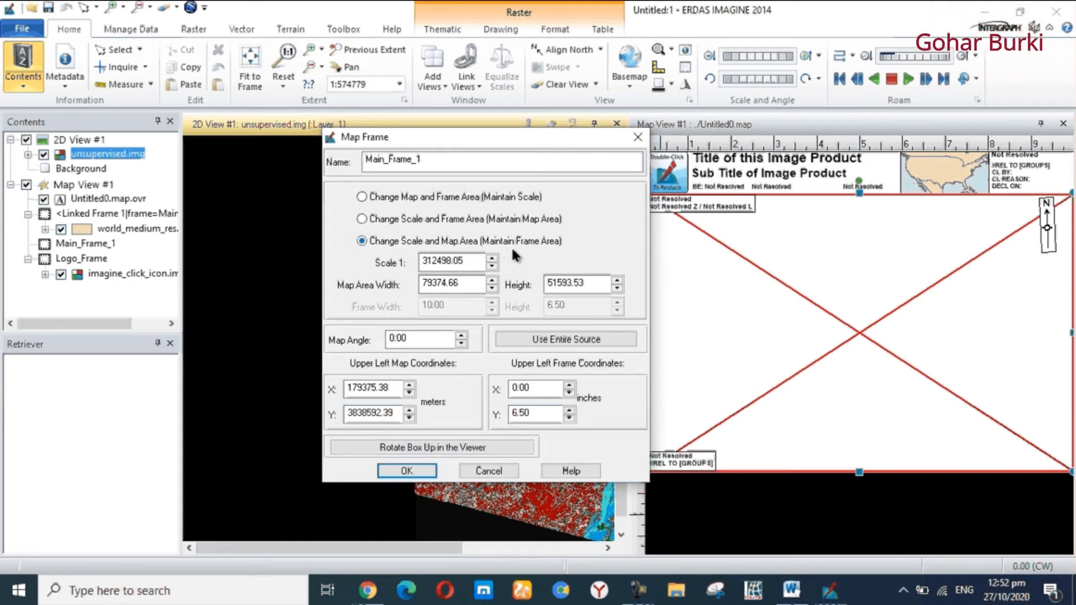
Fill Main_Frame_1 with the image using Change Scale and Map Area (Maintain Frame Area)
click(406, 471)
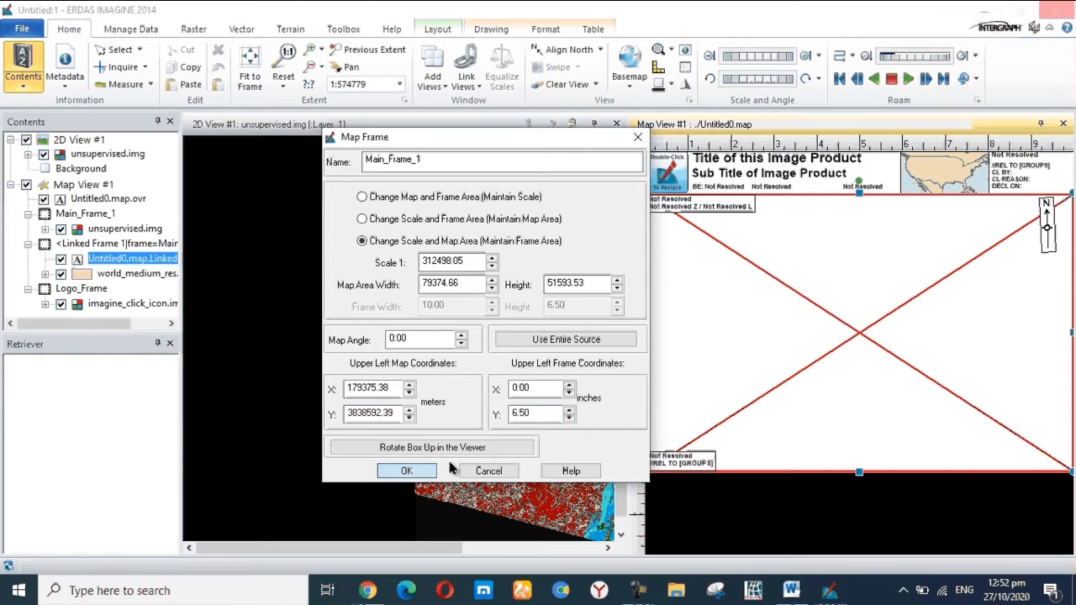
click(406, 471)
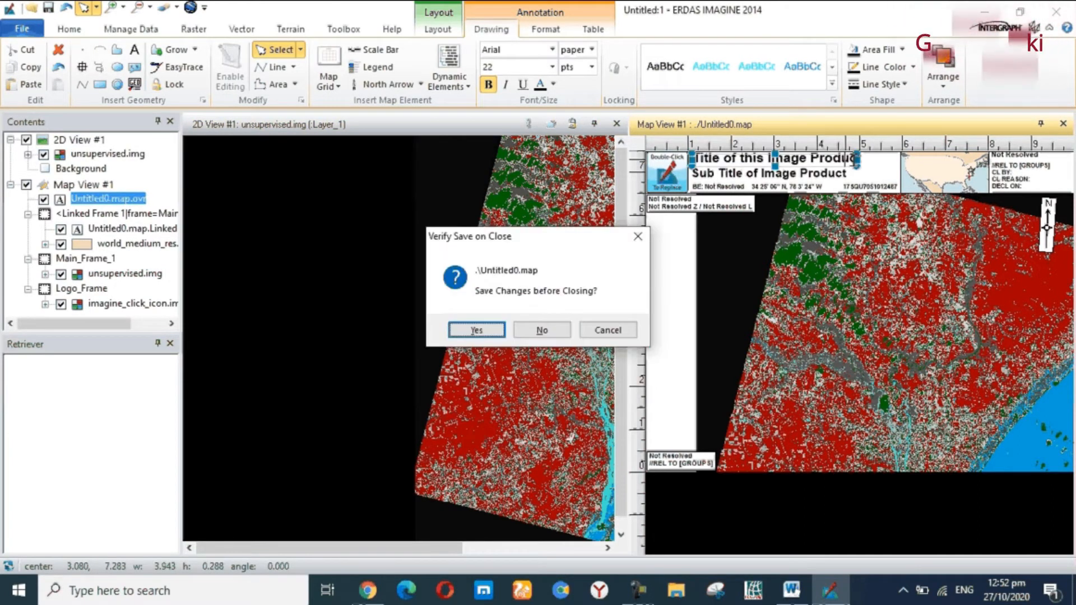
Answer the Verify Save on Close prompt and open the placeholder map title for editing
click(542, 330)
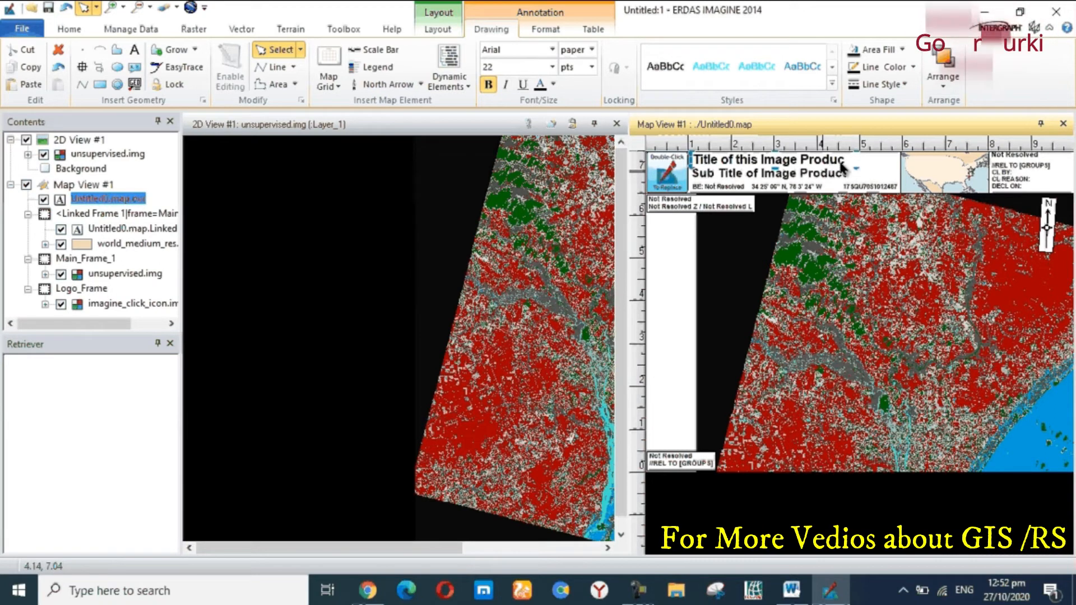
double_click(821, 160)
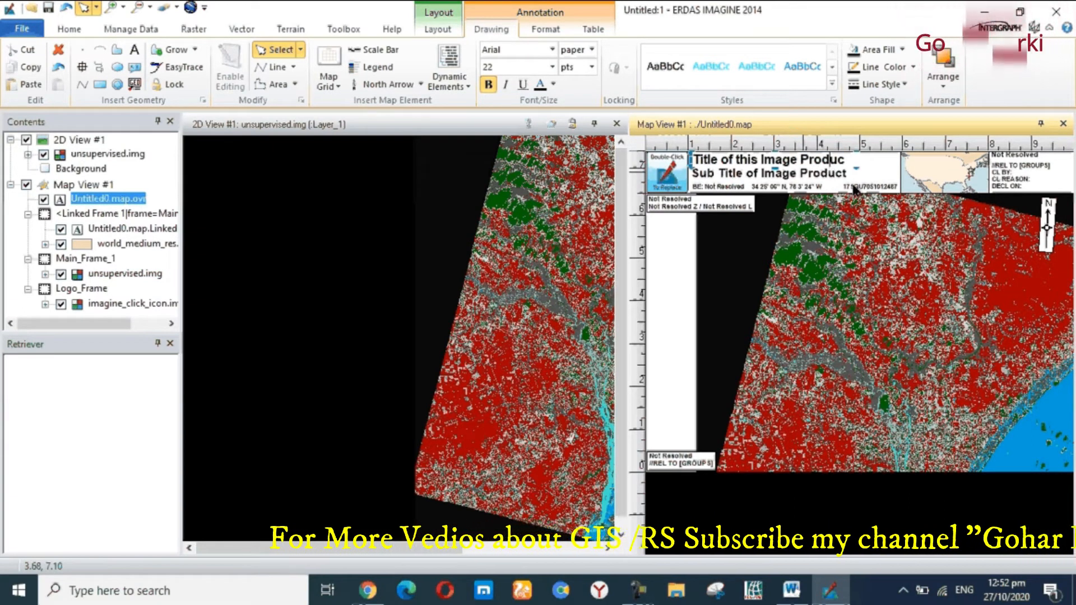
double_click(822, 161)
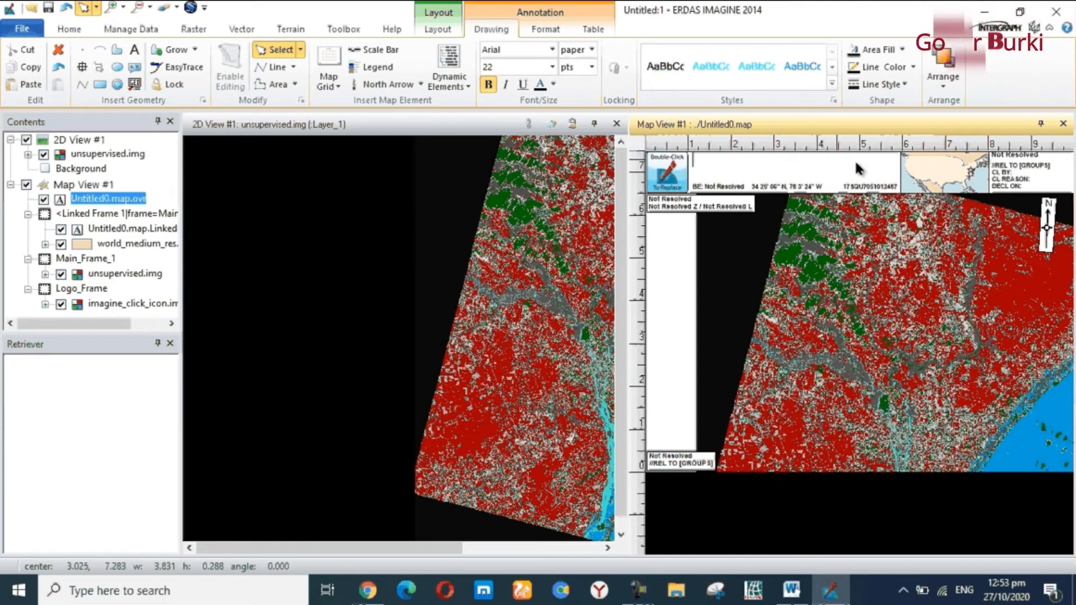
Type the map title 'Unsupervise classifaication' into the title text element
text(U)
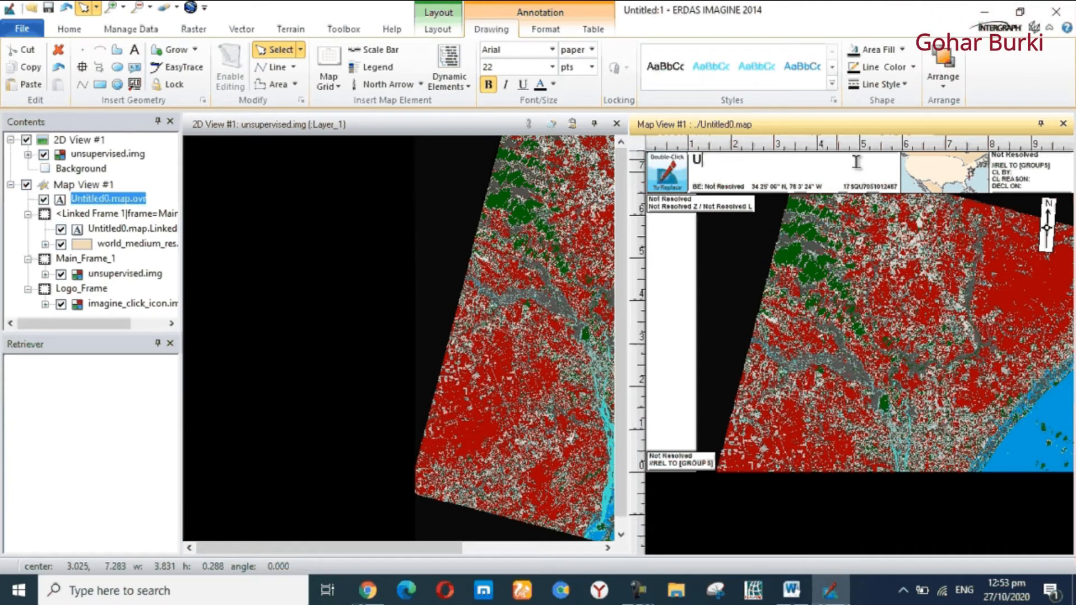
text(nsupervise classi)
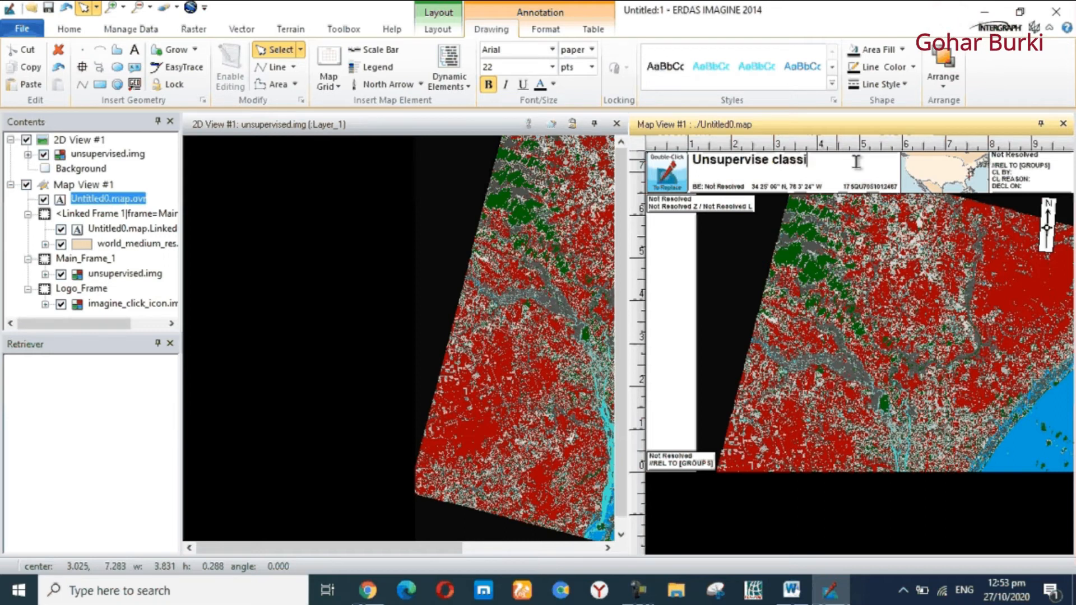
text(faication)
click(1031, 172)
text(This map REpared Gohar Rehman)
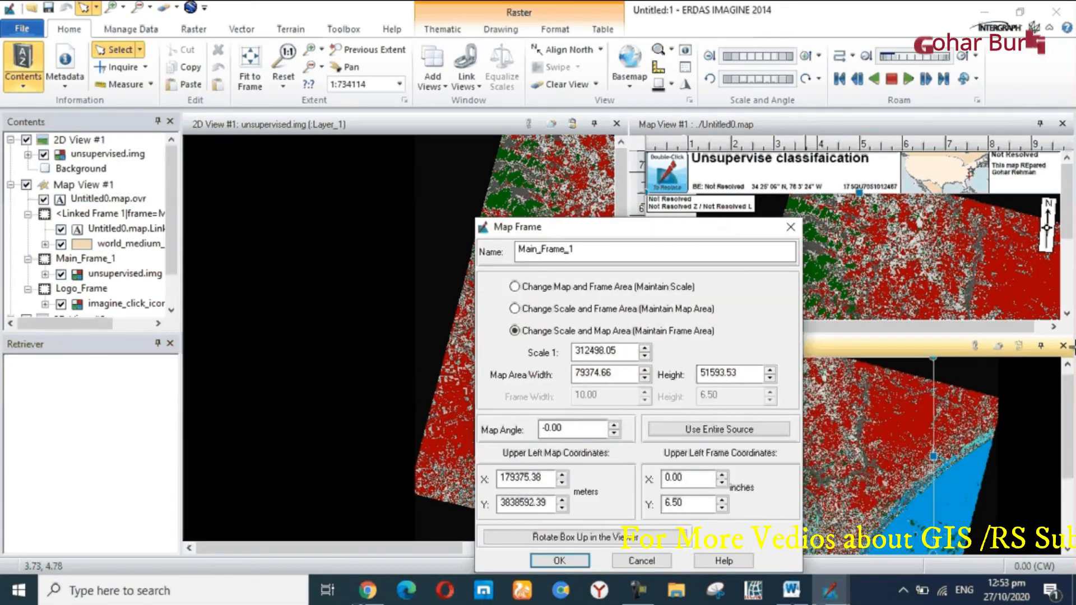
click(559, 561)
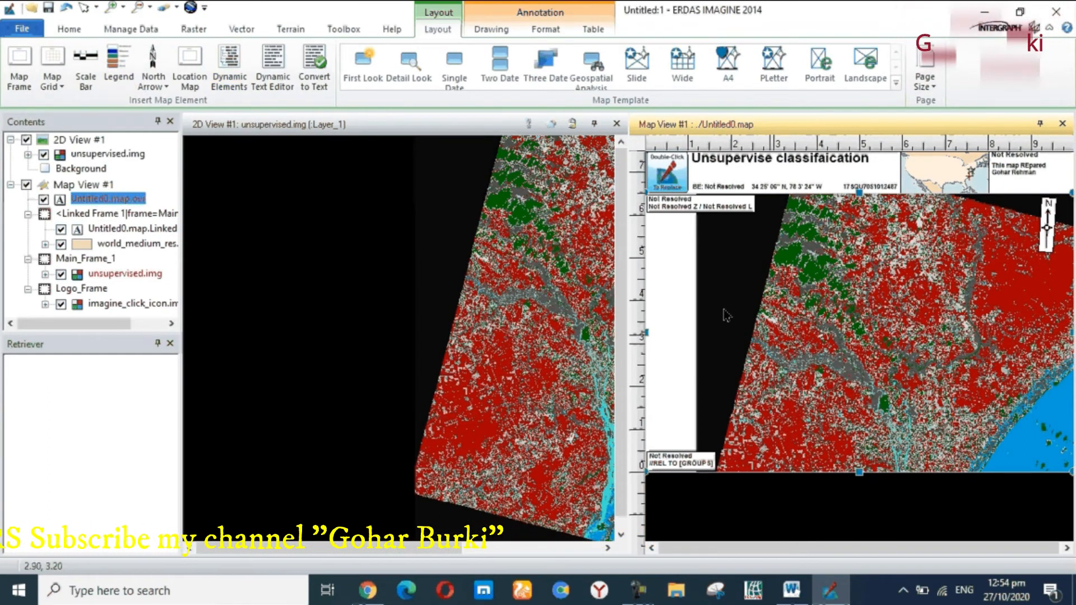
Place a class legend from unsupervised.img on the layout, applying its properties and closing
click(118, 60)
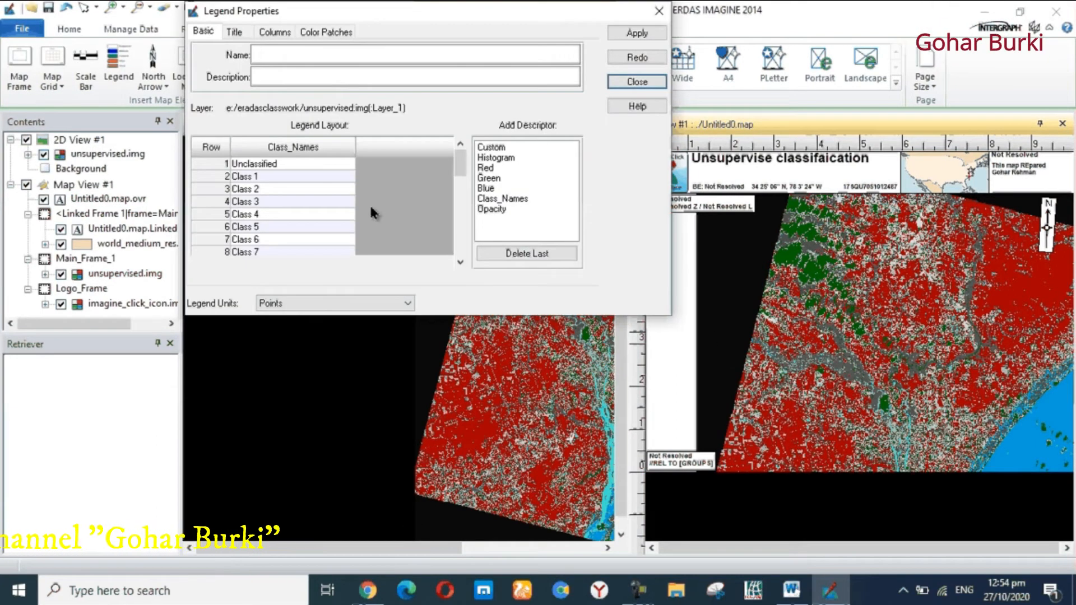
scroll(down, 3)
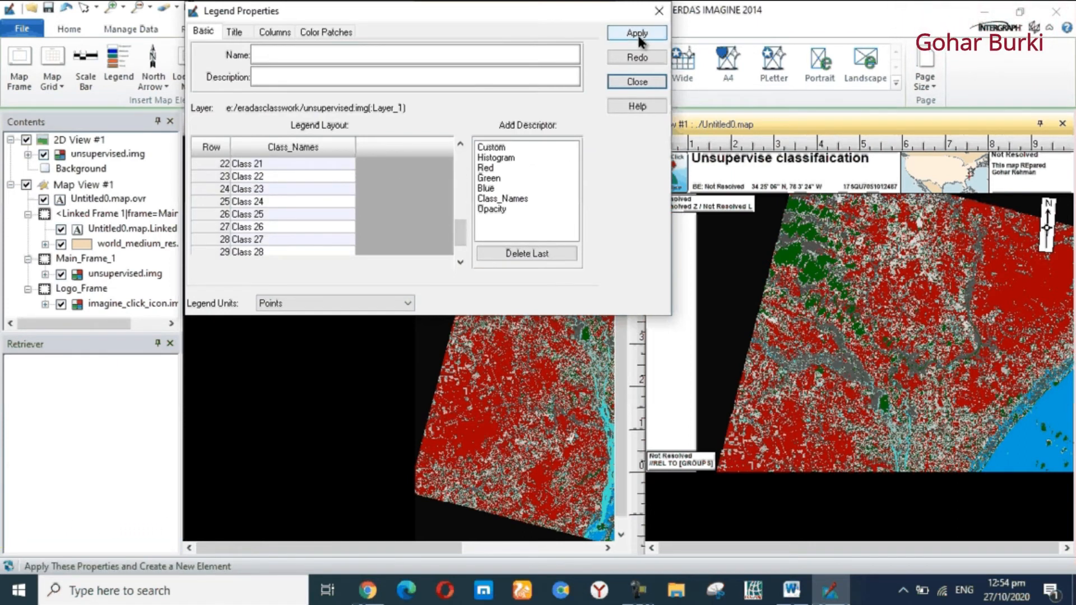
click(636, 33)
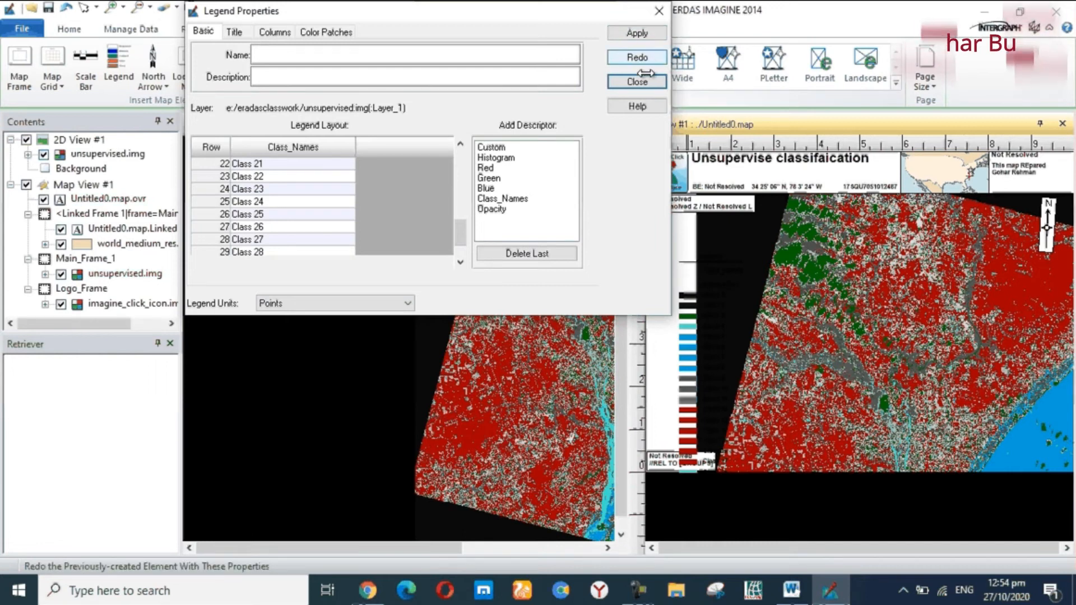
click(636, 81)
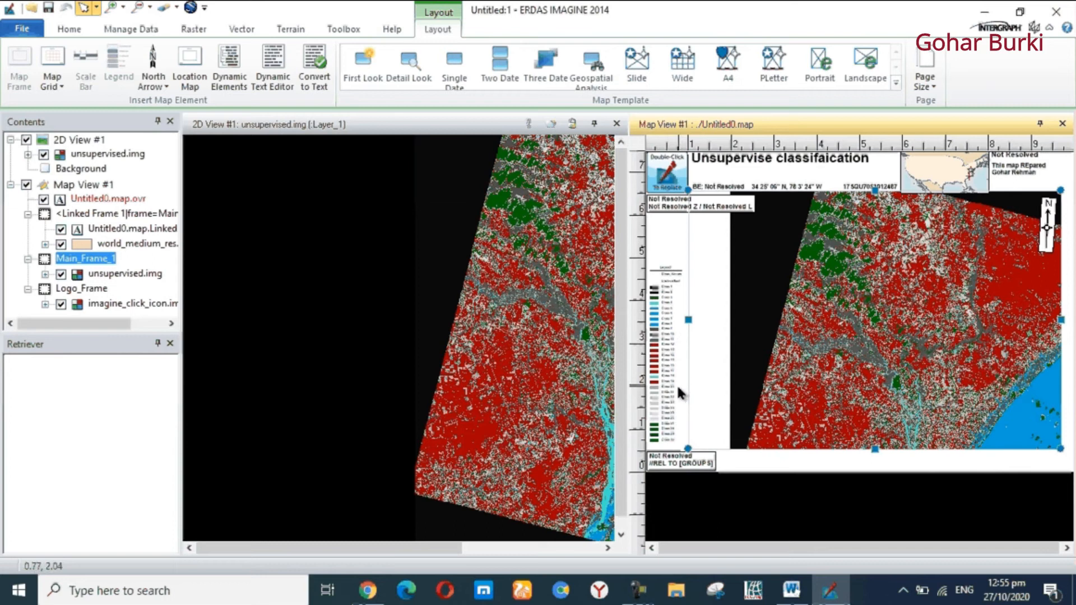
mouse_move(668, 345)
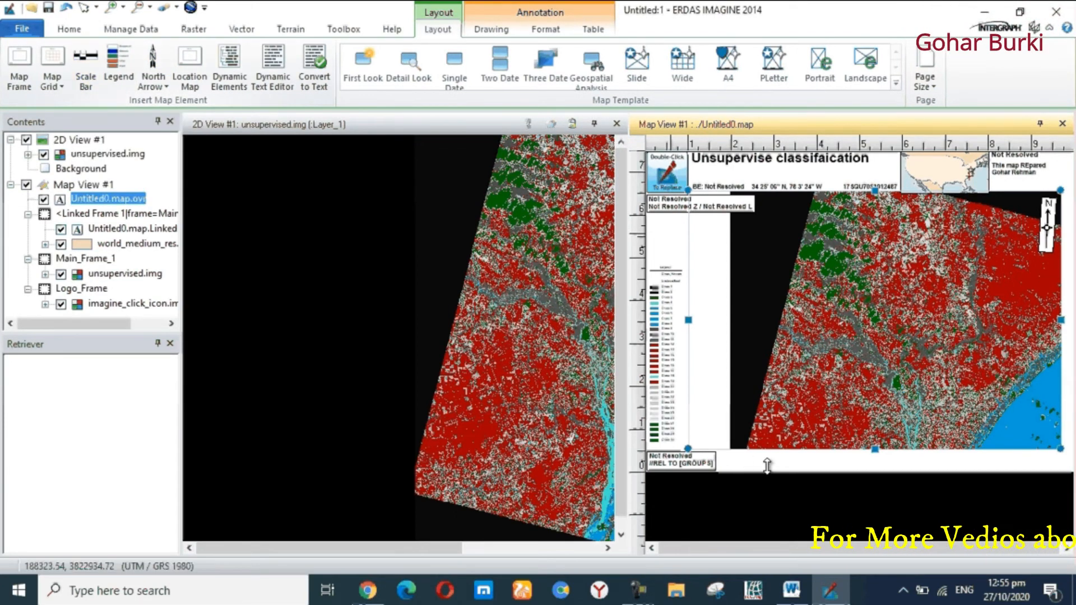
Begin a scale bar and pick the main map frame as its scale source
click(85, 63)
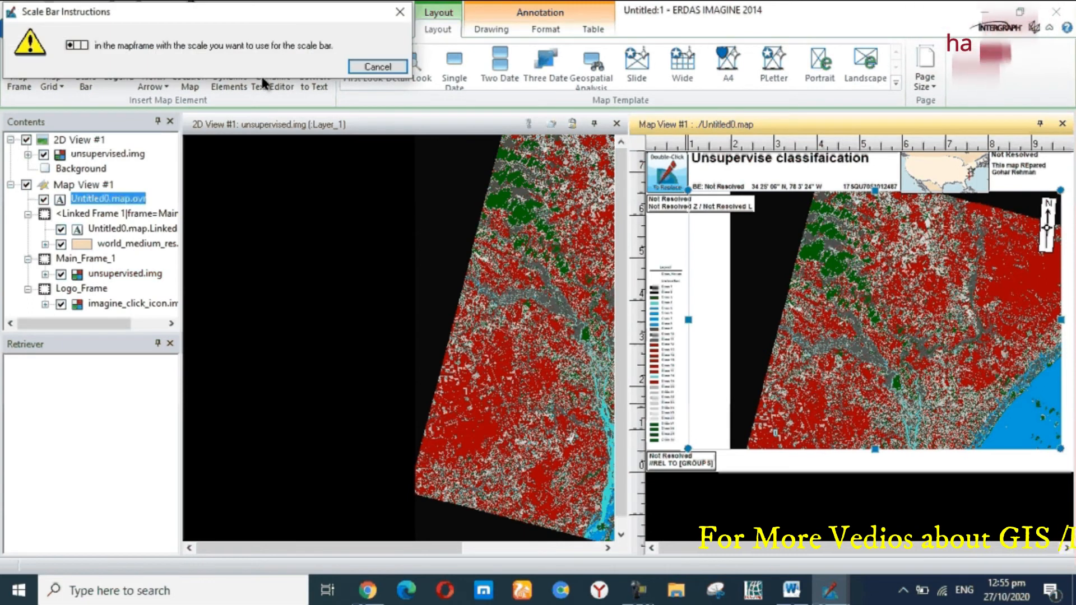
click(378, 66)
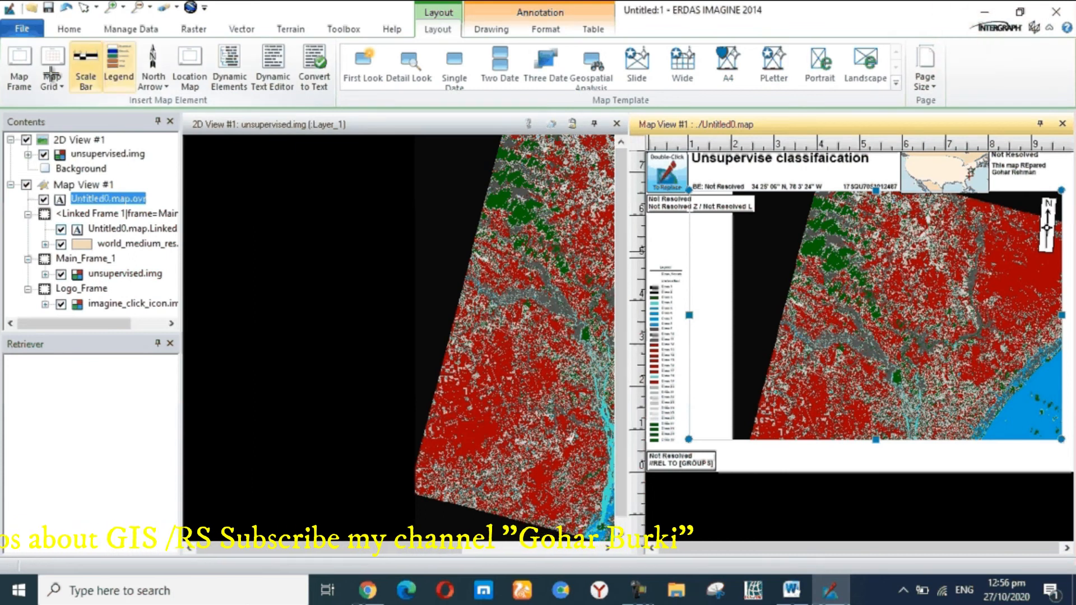
Add a geographic lat/lon grid to the map, then bring up the Send to Office options
click(50, 67)
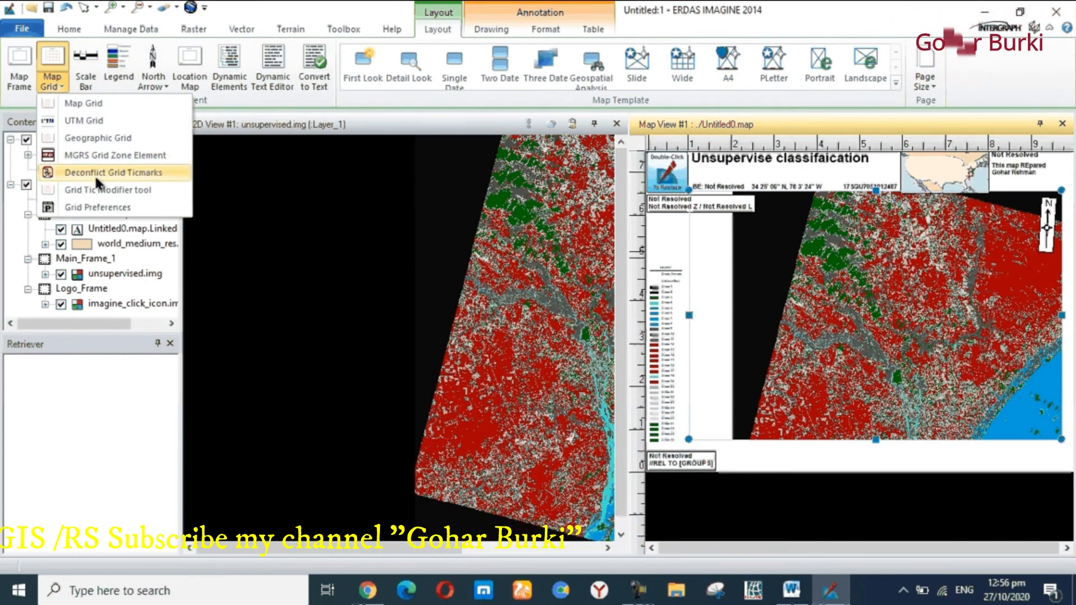
mouse_move(98, 137)
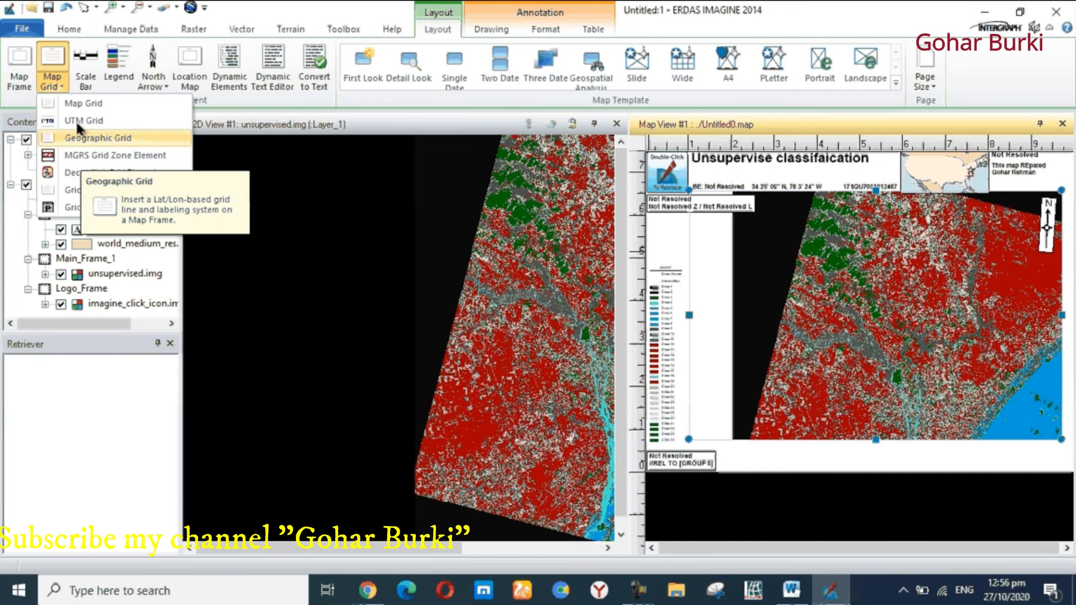
mouse_move(88, 121)
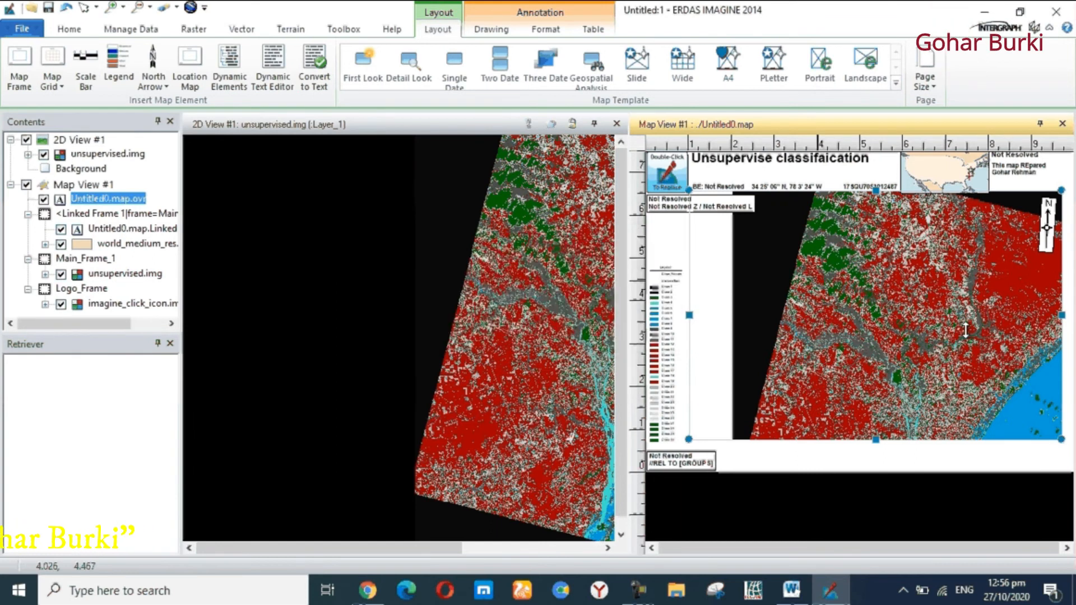
mouse_move(941, 344)
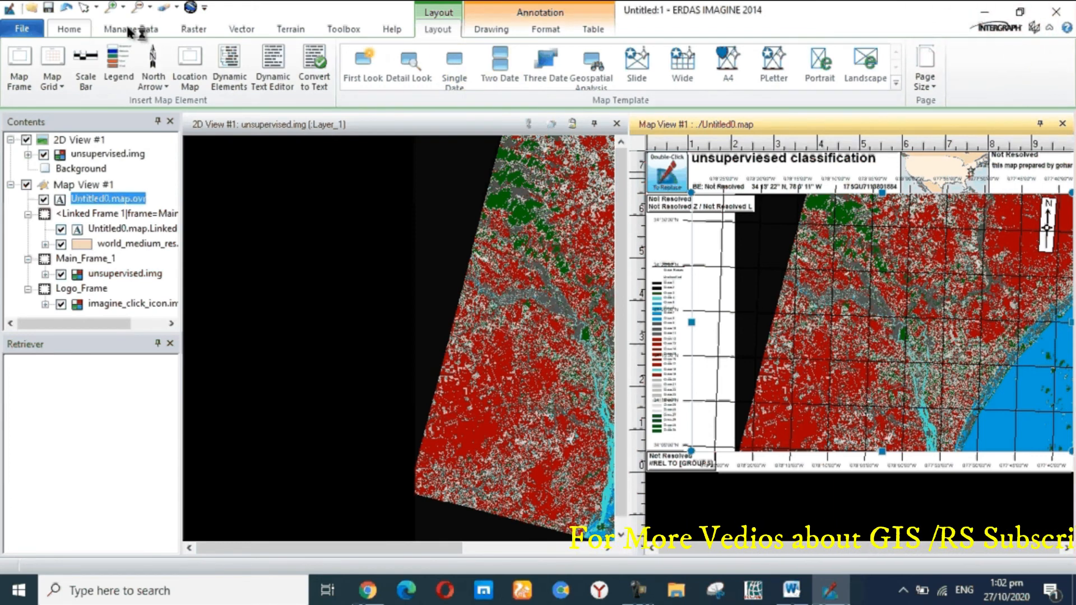
click(133, 29)
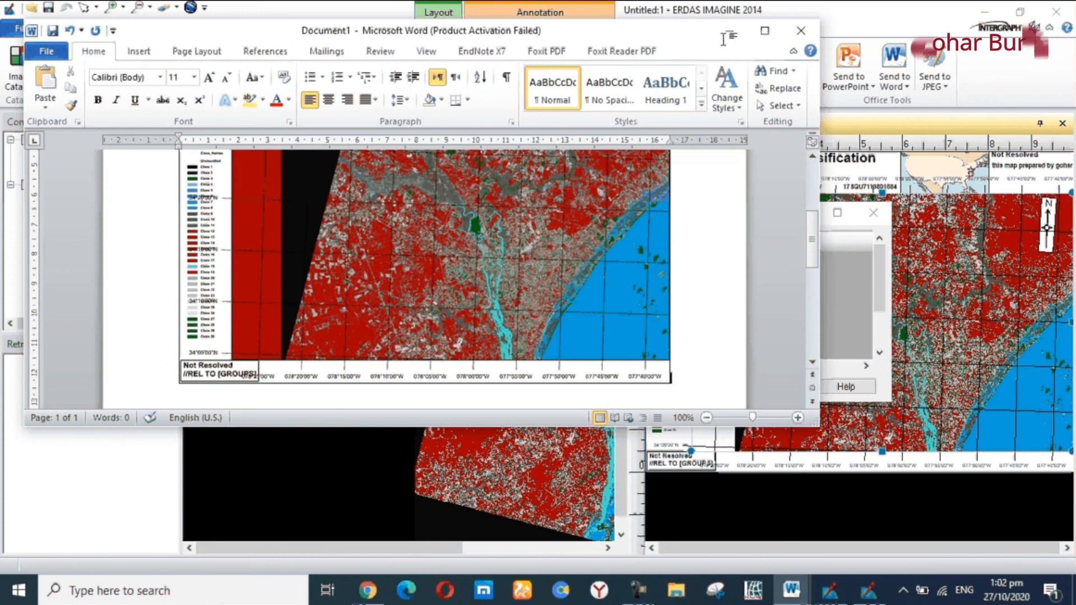
Maximize the Word window and scroll down to view the placed classification map layout
click(764, 30)
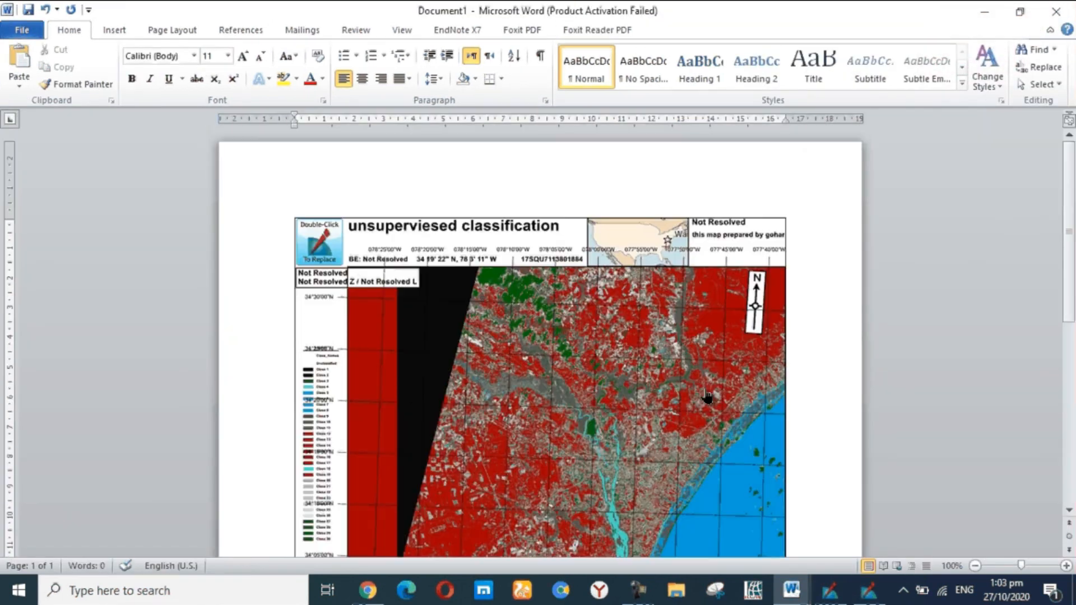
scroll(down, 3)
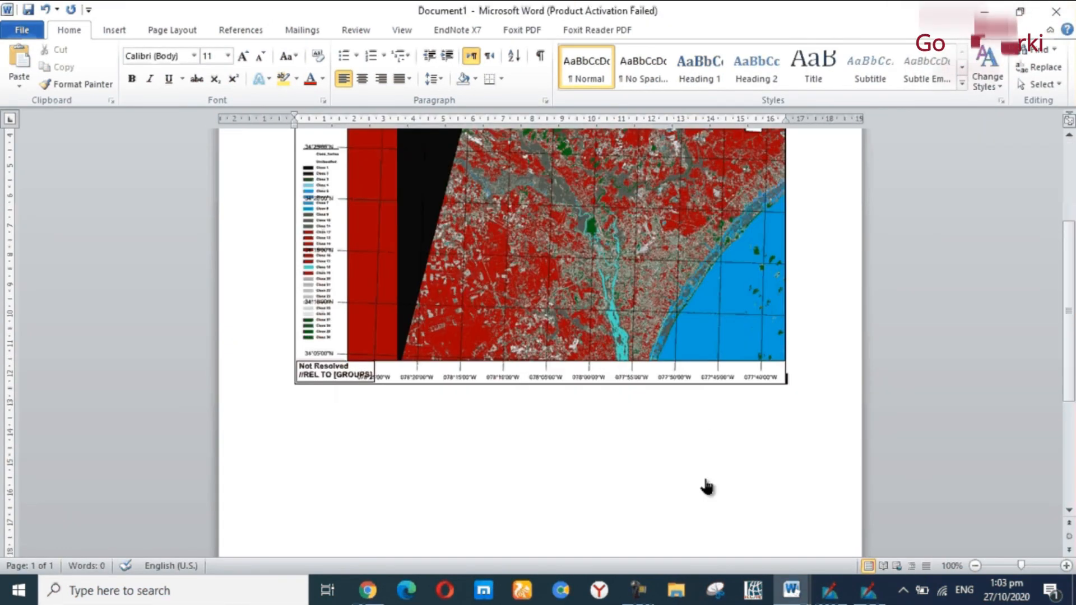